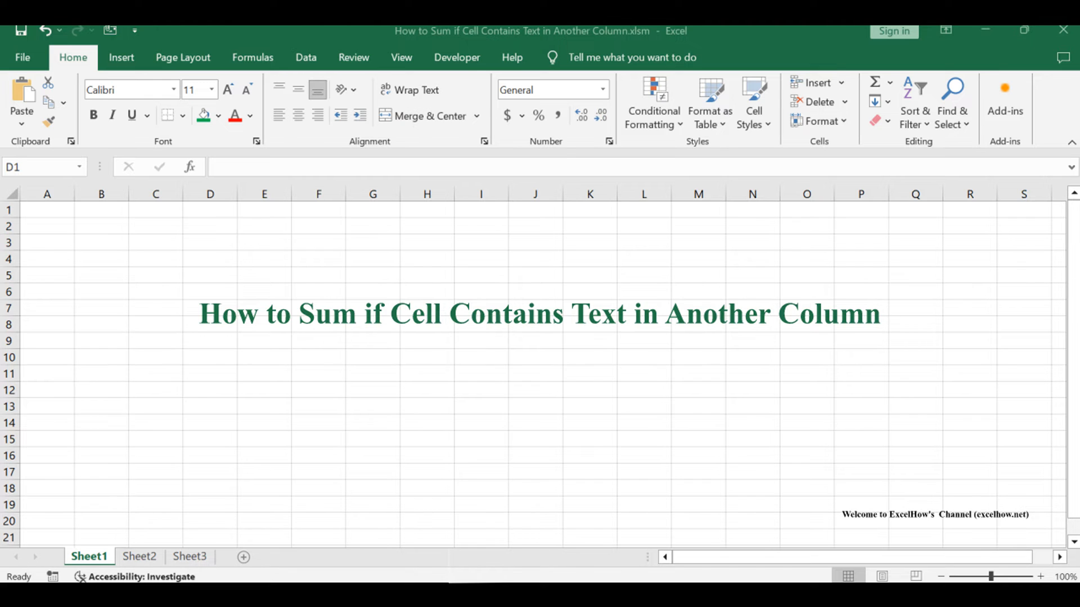
Switch to Sheet2's fruit table and select cell E2 for the Orange total.
{"action": "left_click", "coordinate": [138, 556]}
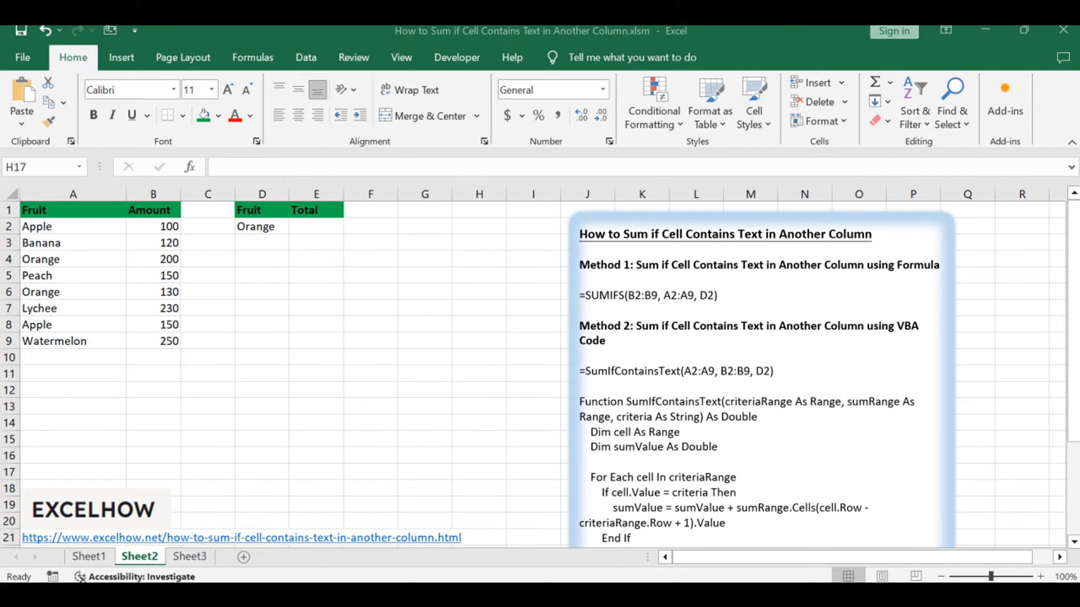
{"action": "left_click", "coordinate": [88, 556]}
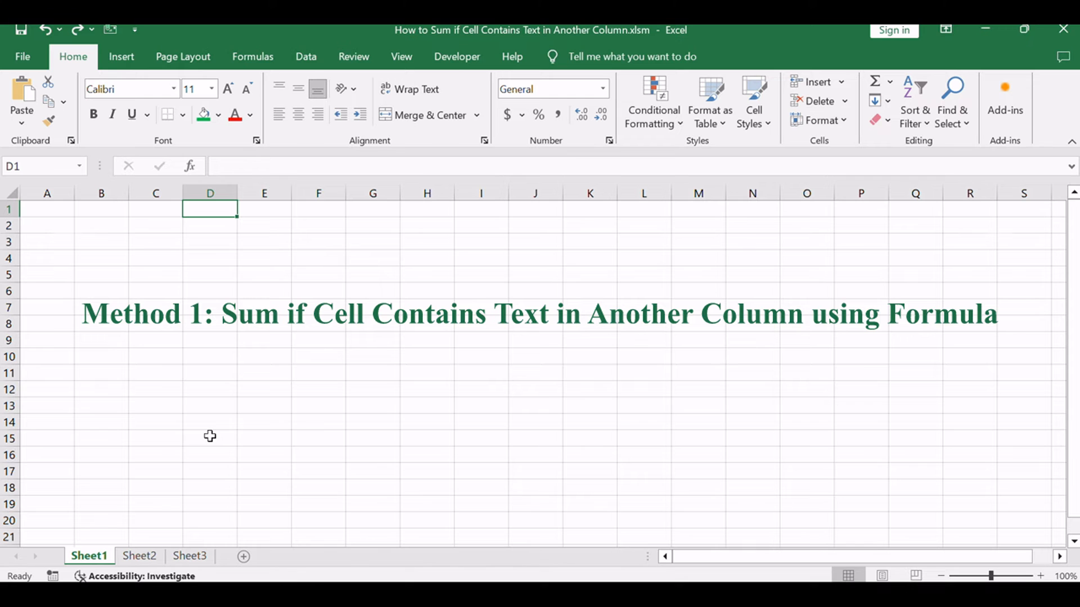
{"action": "left_click", "coordinate": [139, 555]}
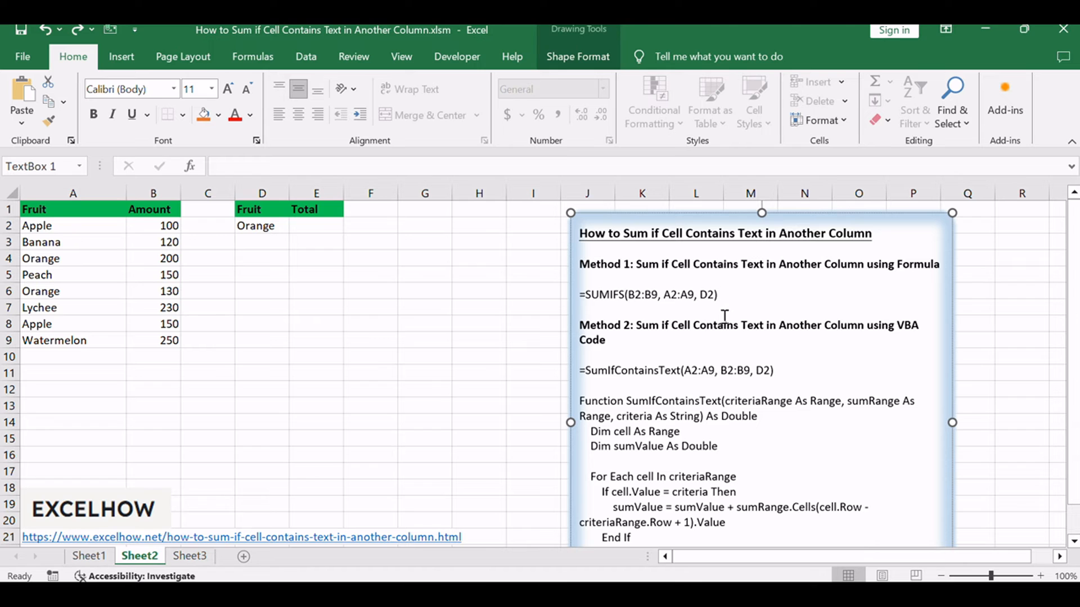
{"action": "left_click", "coordinate": [264, 355]}
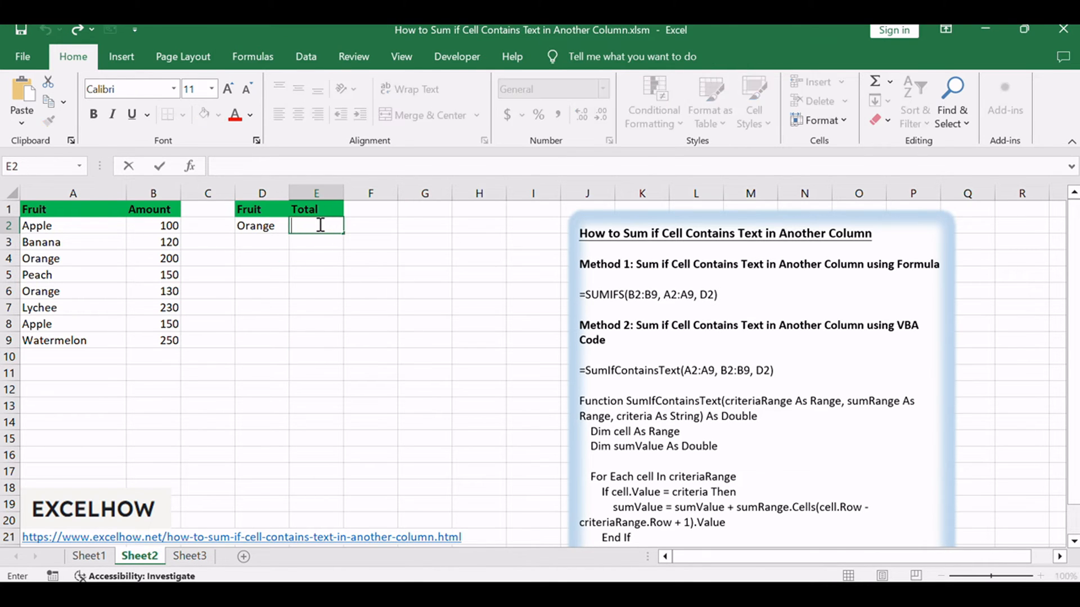
Enter =SUMIFS(B2:B9, A2:A9, D2) in E2 to total Orange's amounts.
{"action": "type", "text": "=SUMIFS(B2:B9, A2:A9, D2)"}
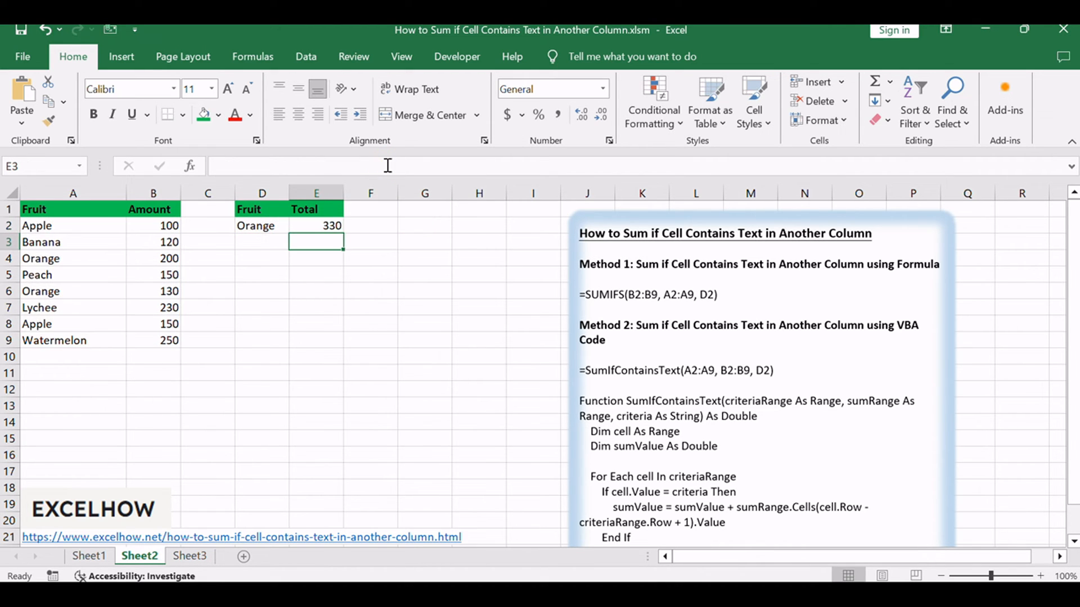
{"action": "left_click", "coordinate": [316, 224]}
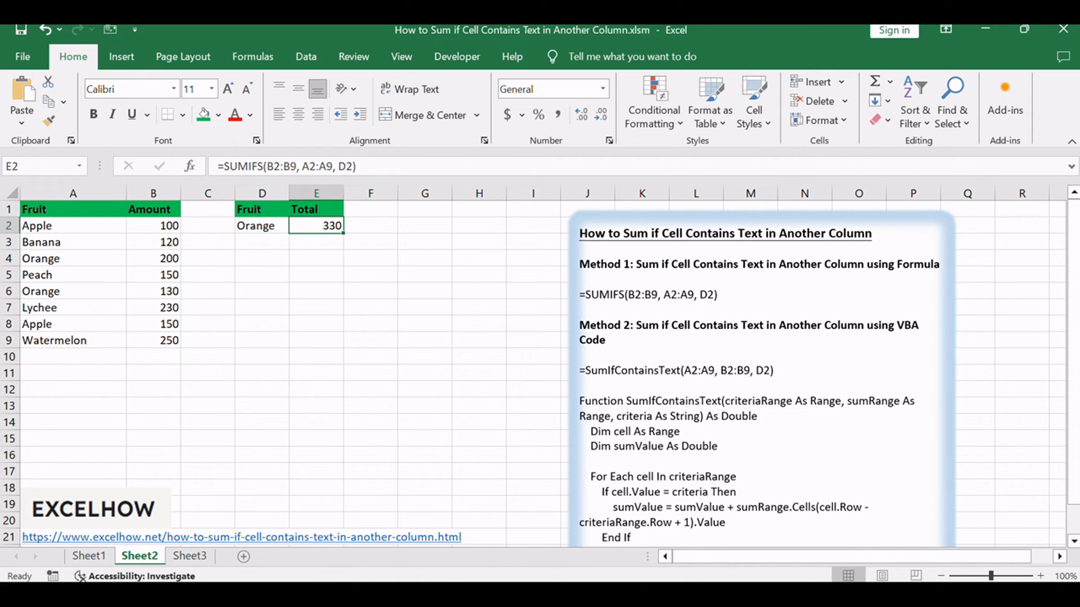
{"action": "mouse_move", "coordinate": [181, 267]}
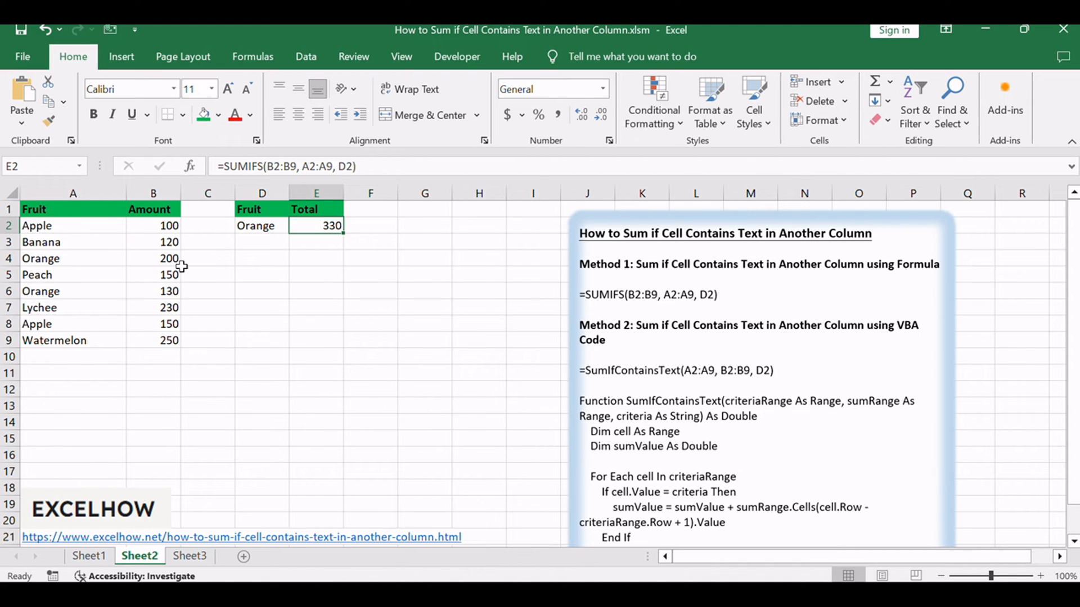
{"action": "left_click", "coordinate": [153, 258]}
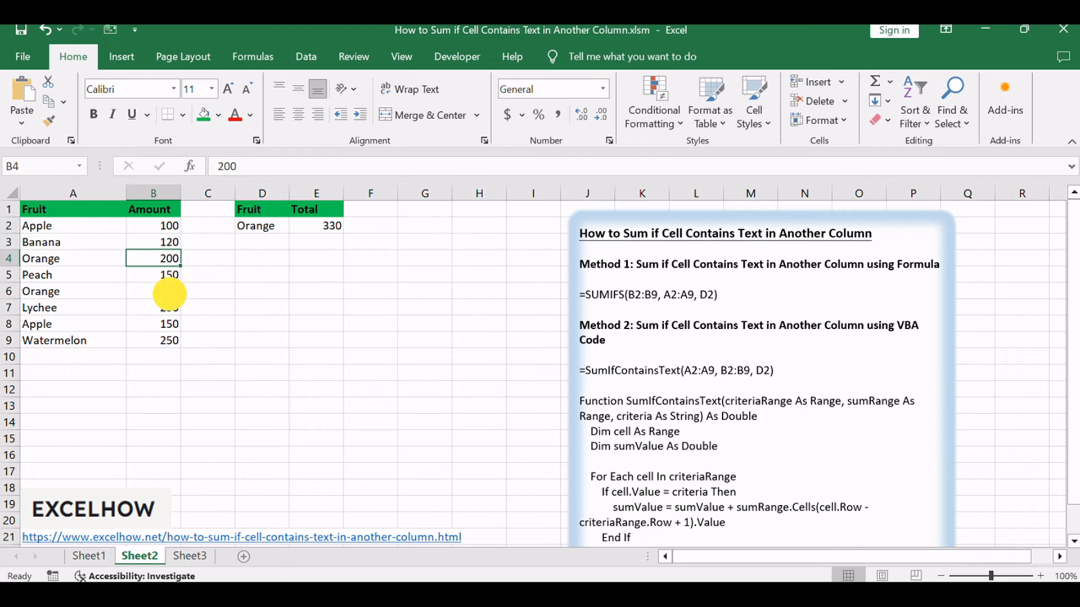
{"action": "left_click", "coordinate": [153, 291]}
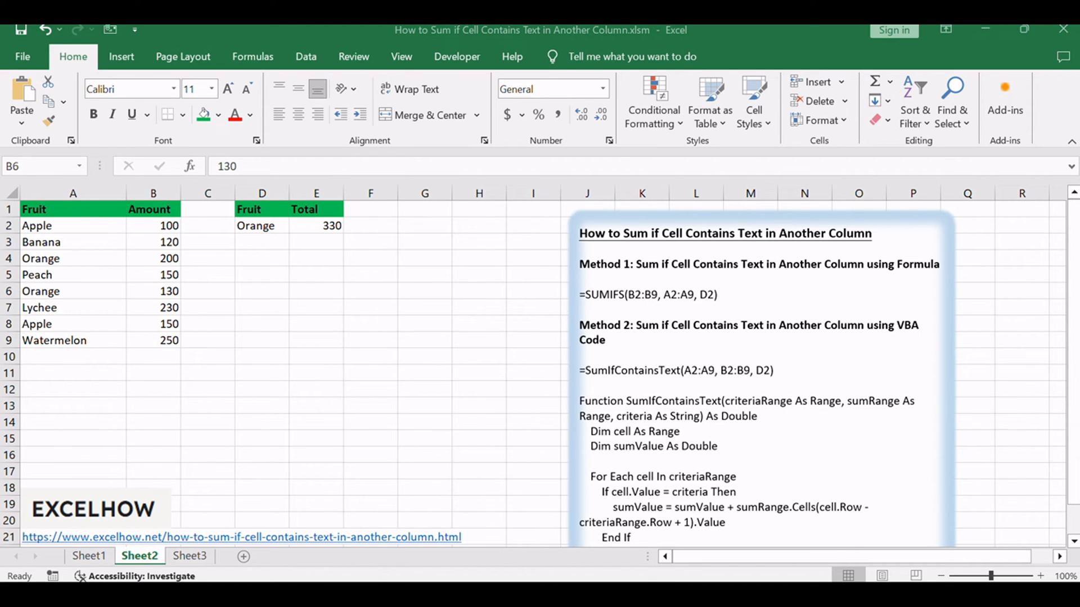
{"action": "left_click", "coordinate": [89, 555]}
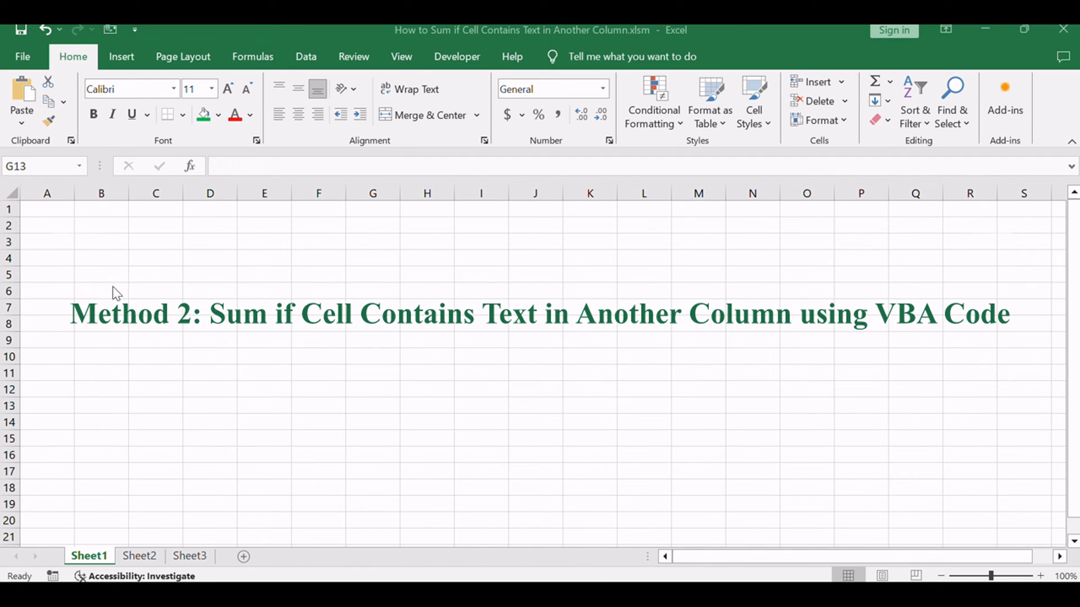
Deselect the instruction text box on Sheet2 and open the VBA editor with Alt+F11.
{"action": "left_click", "coordinate": [46, 324]}
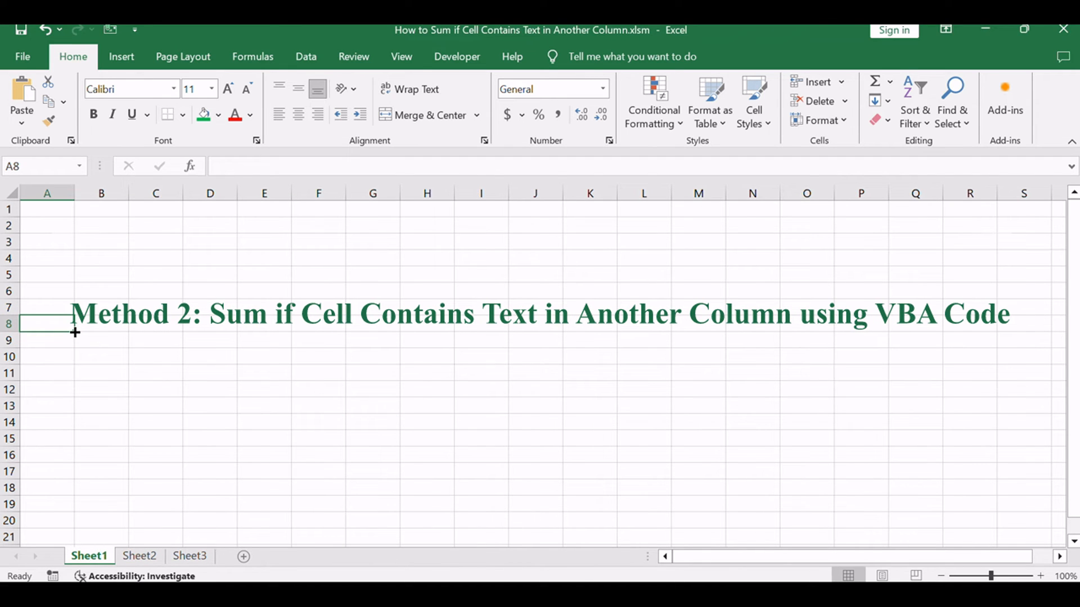
{"action": "left_click", "coordinate": [138, 555]}
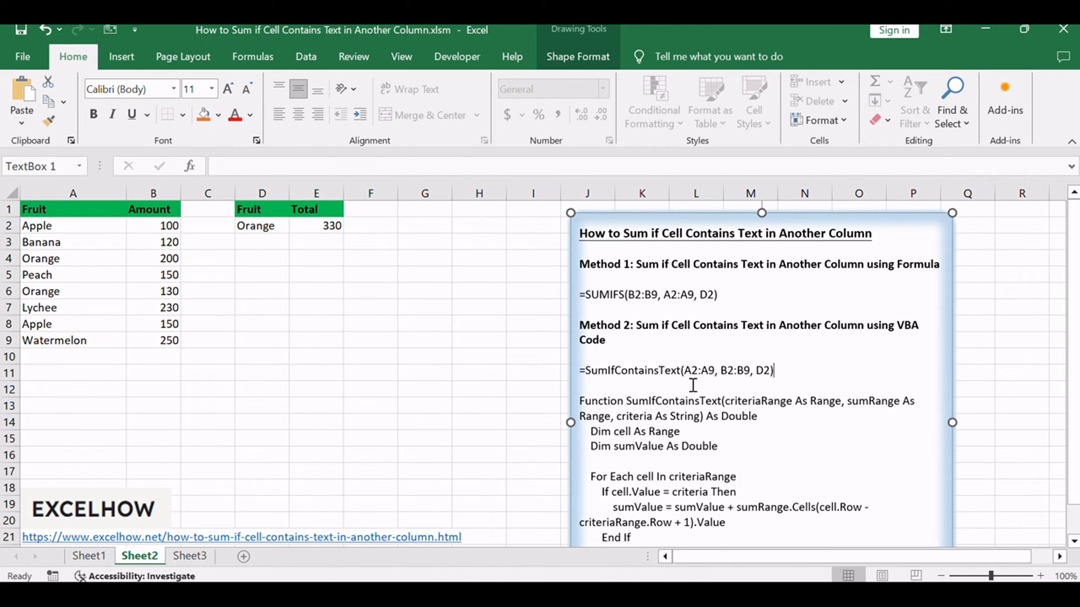
{"action": "left_click", "coordinate": [479, 372]}
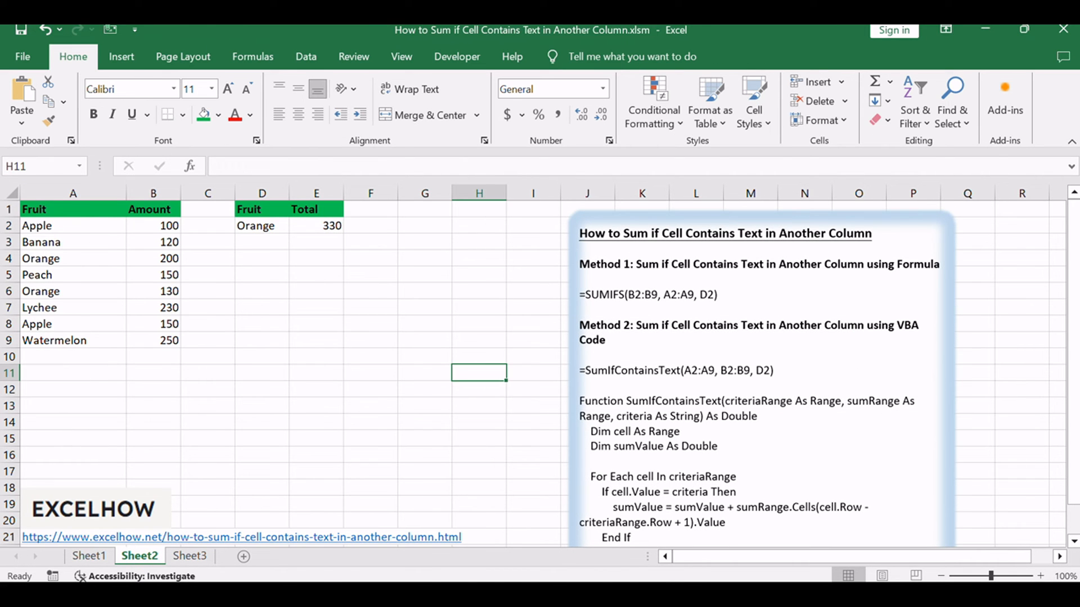
{"action": "mouse_move", "coordinate": [302, 474]}
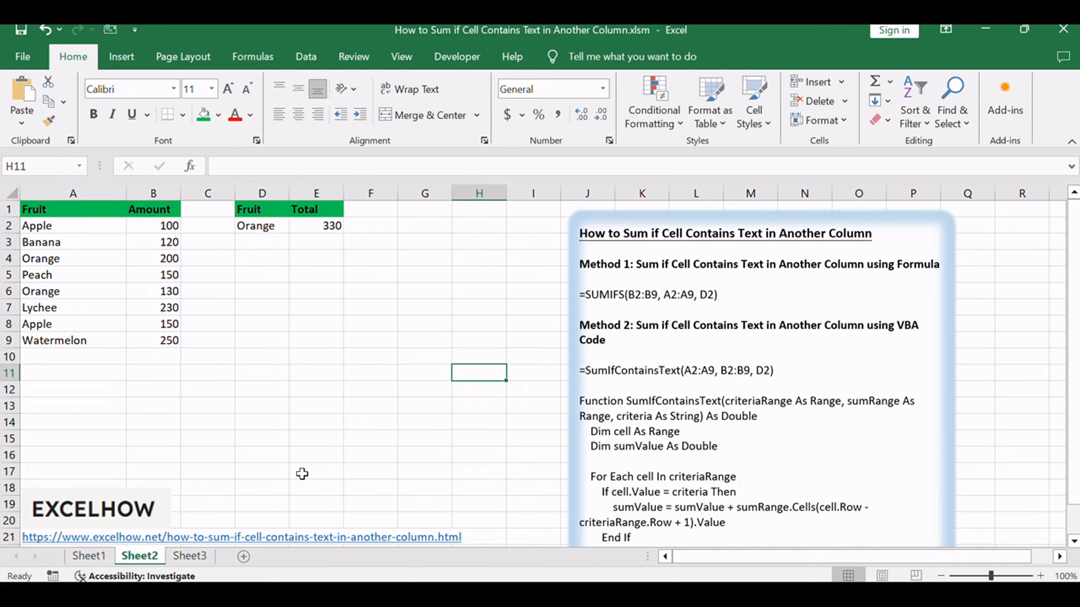
{"action": "left_click", "coordinate": [261, 454]}
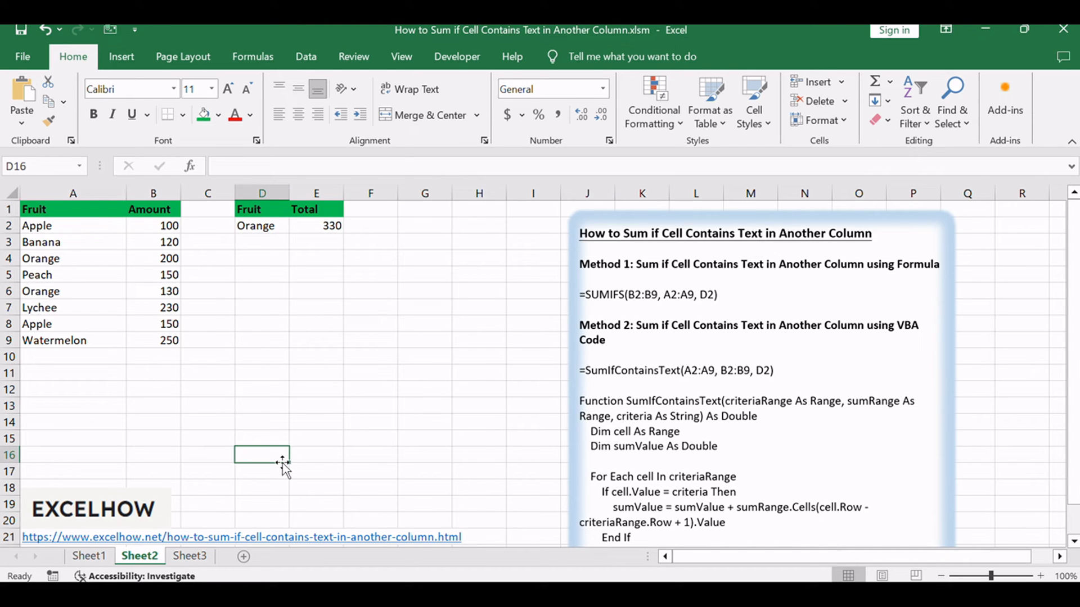
{"action": "key", "text": "alt+f11"}
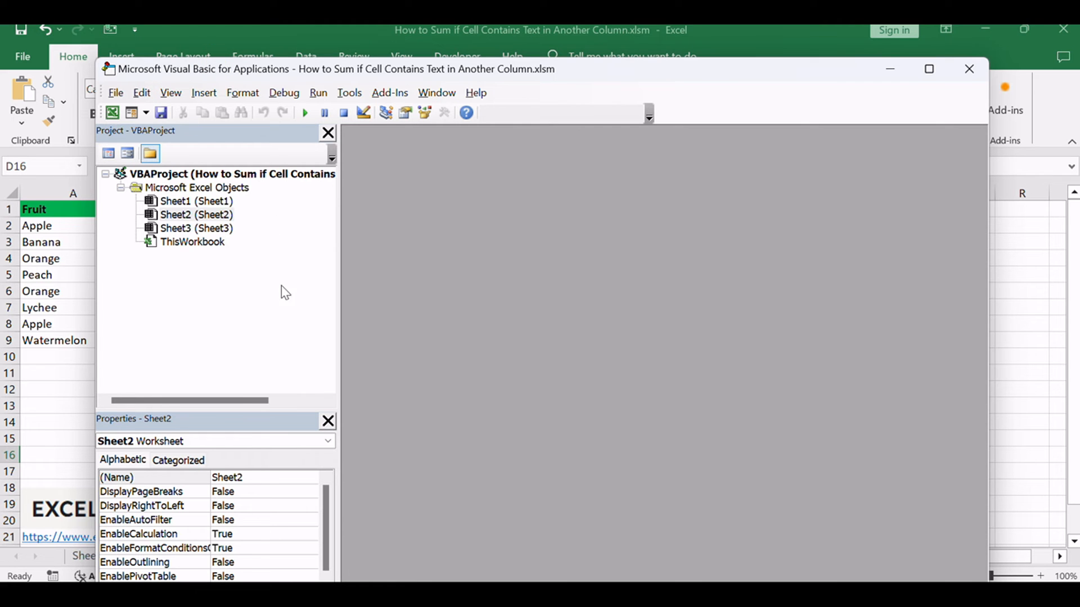
Insert Module1, add the SumIfContainsText function code, and close the editor.
{"action": "right_click", "coordinate": [197, 214]}
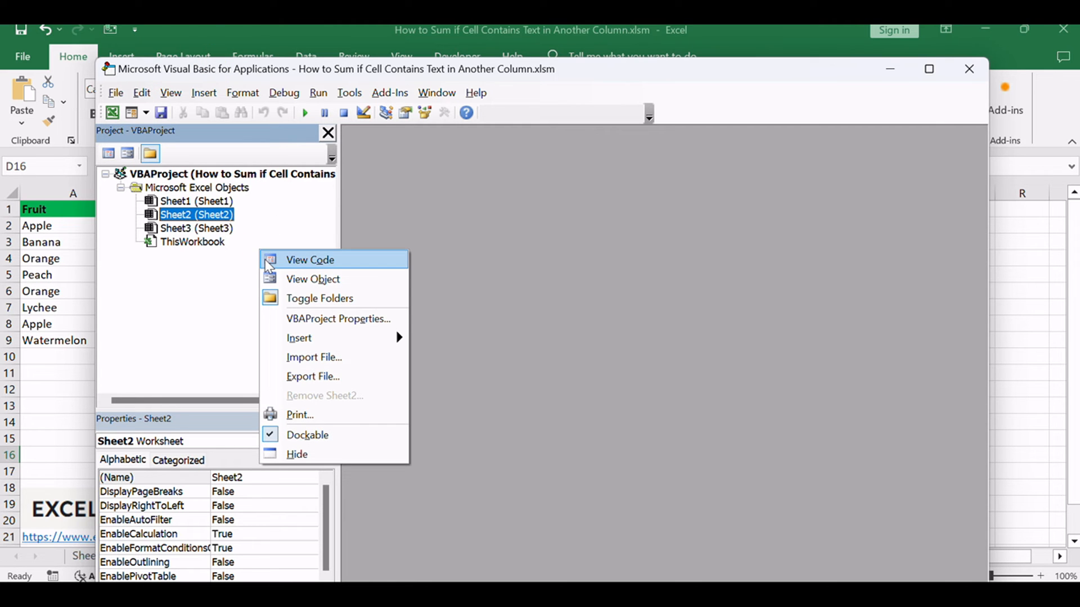
{"action": "mouse_move", "coordinate": [298, 338]}
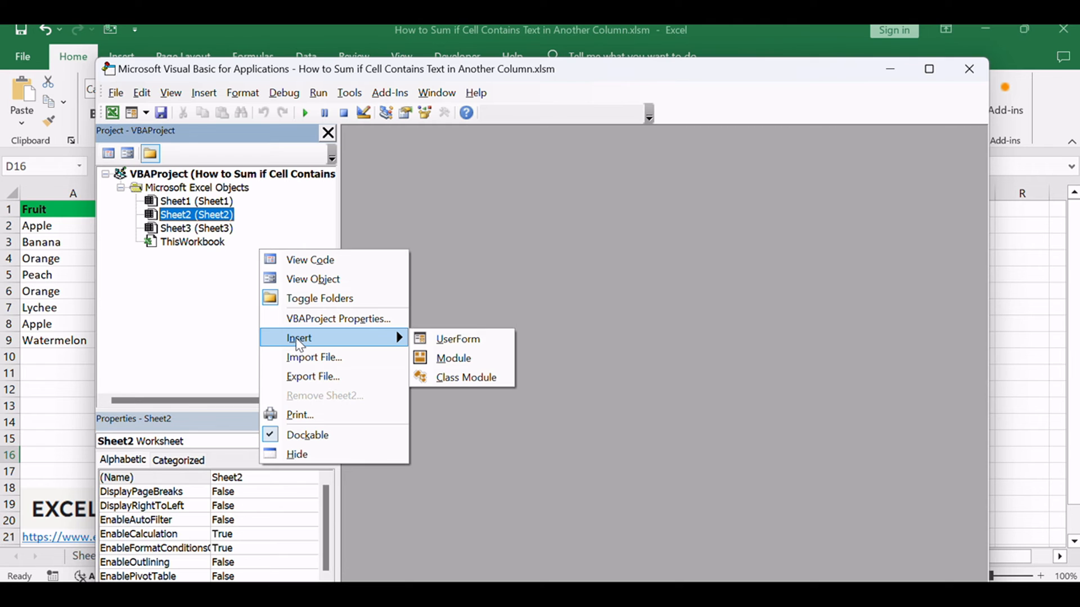
{"action": "left_click", "coordinate": [454, 358]}
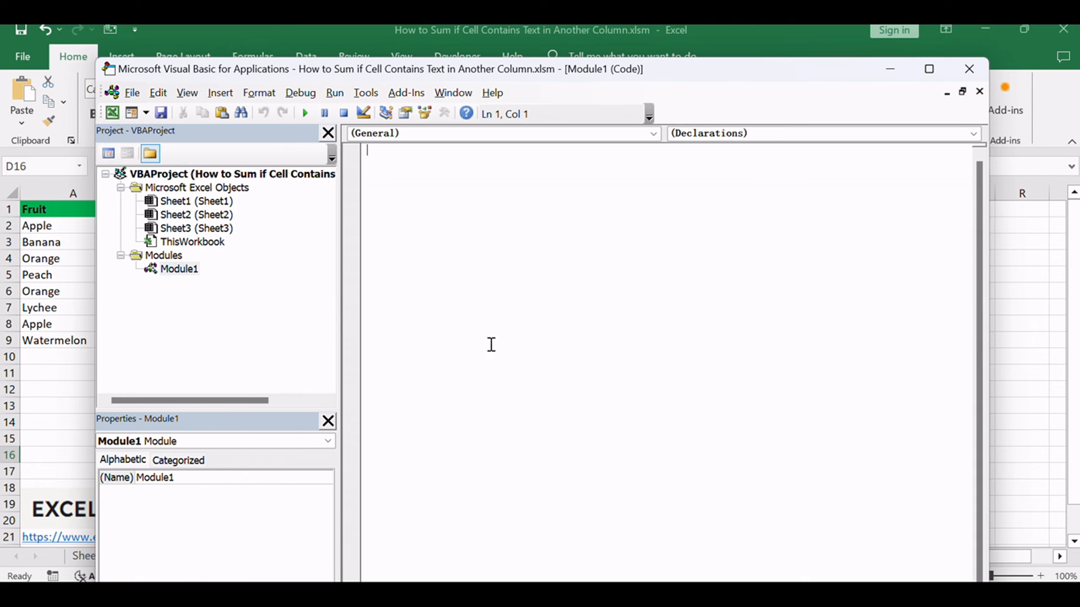
{"action": "mouse_move", "coordinate": [491, 343]}
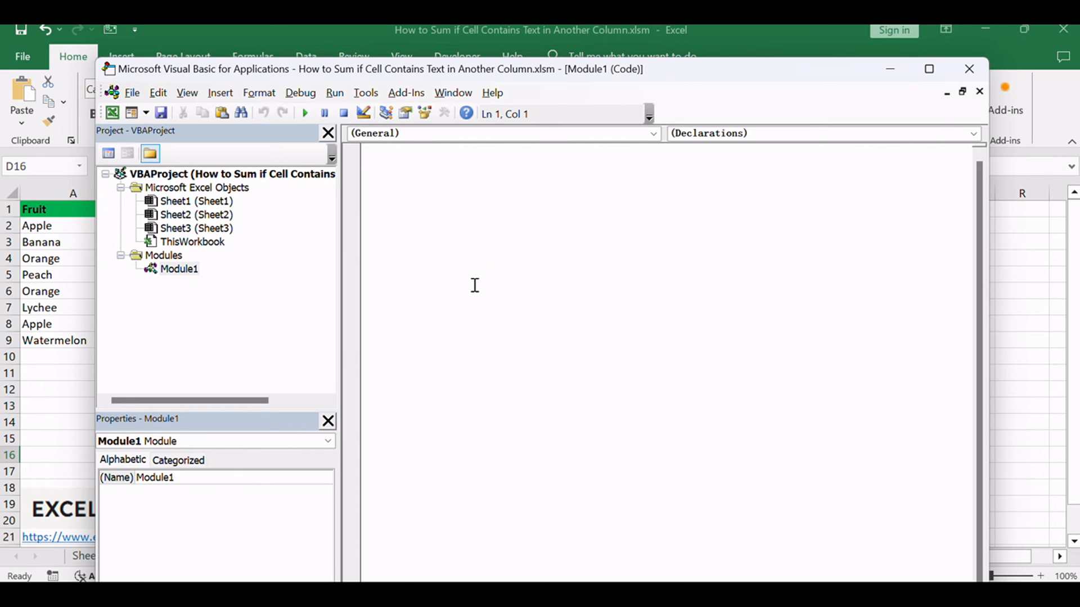
{"action": "type", "text": "Function SumIfContainsText(criteriaRange As Range, sumRange As Range, criteria As String) As Double"}
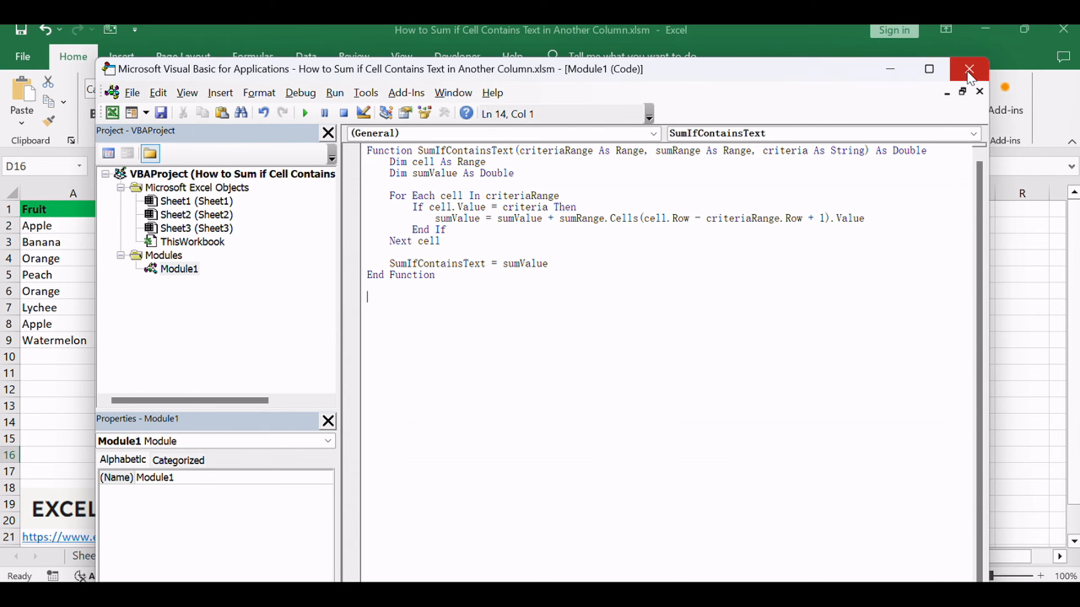
{"action": "left_click", "coordinate": [969, 68]}
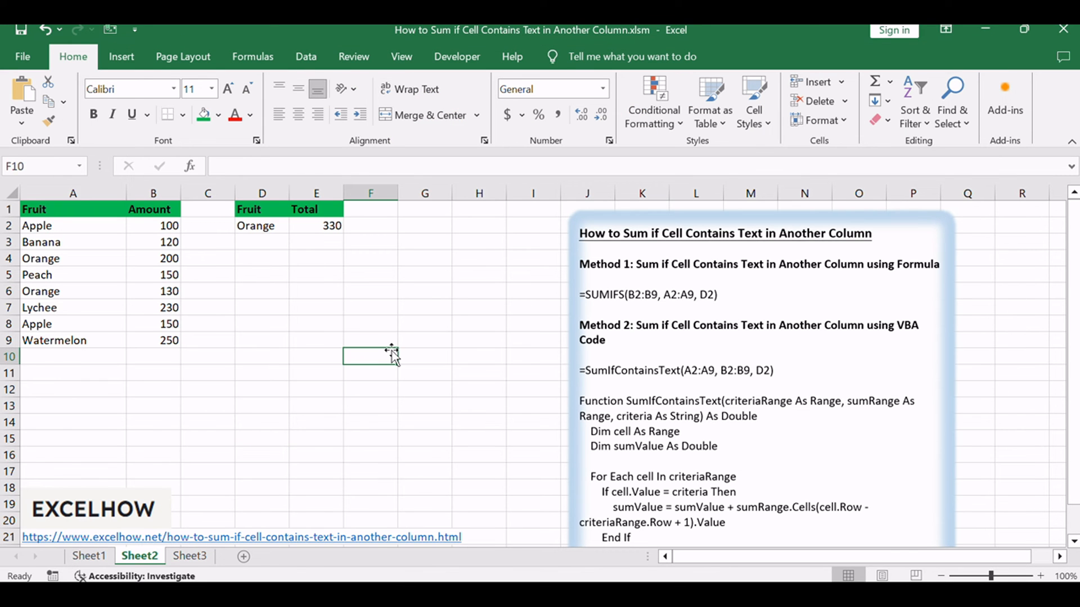
{"action": "mouse_move", "coordinate": [415, 274]}
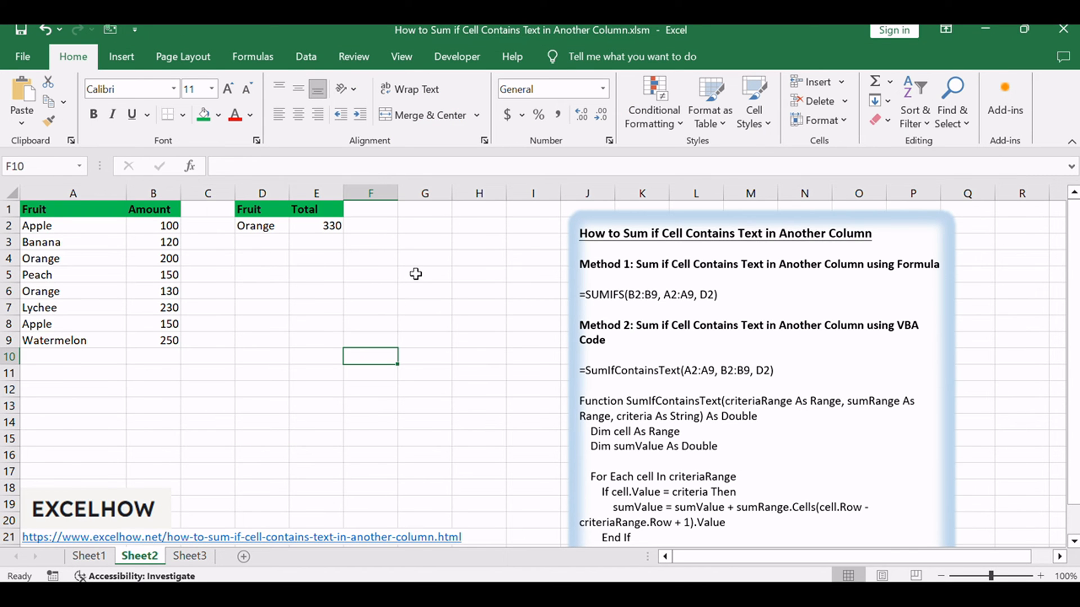
Enter =SumIfContainsText(A2:A9, B2:B9, D2) in cell F2.
{"action": "left_click", "coordinate": [370, 224]}
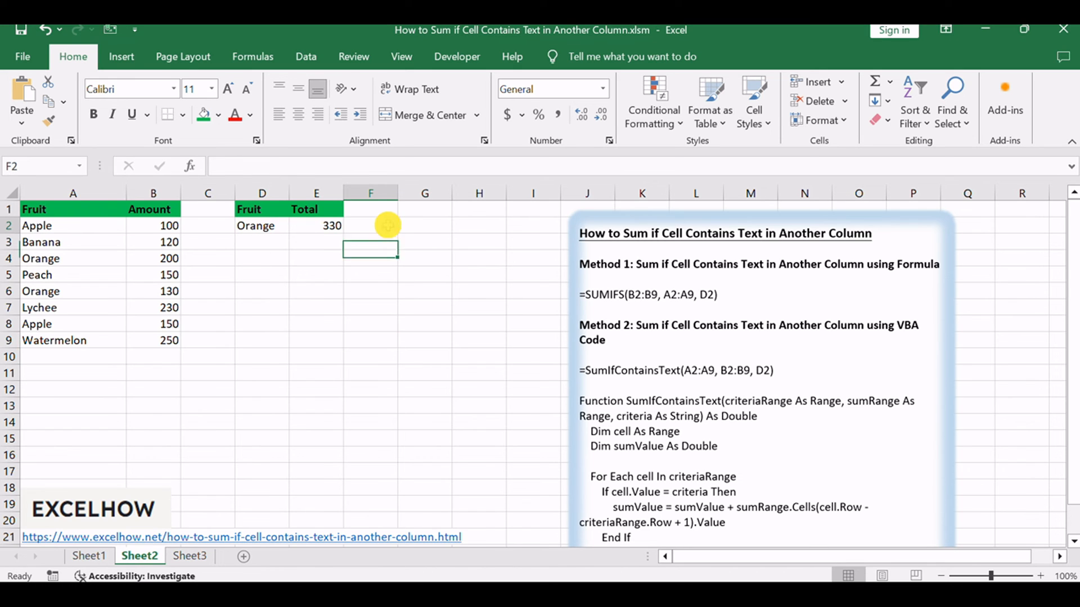
{"action": "type", "text": "=SumIfContainsText(A2:A9, B2:B9, D2)"}
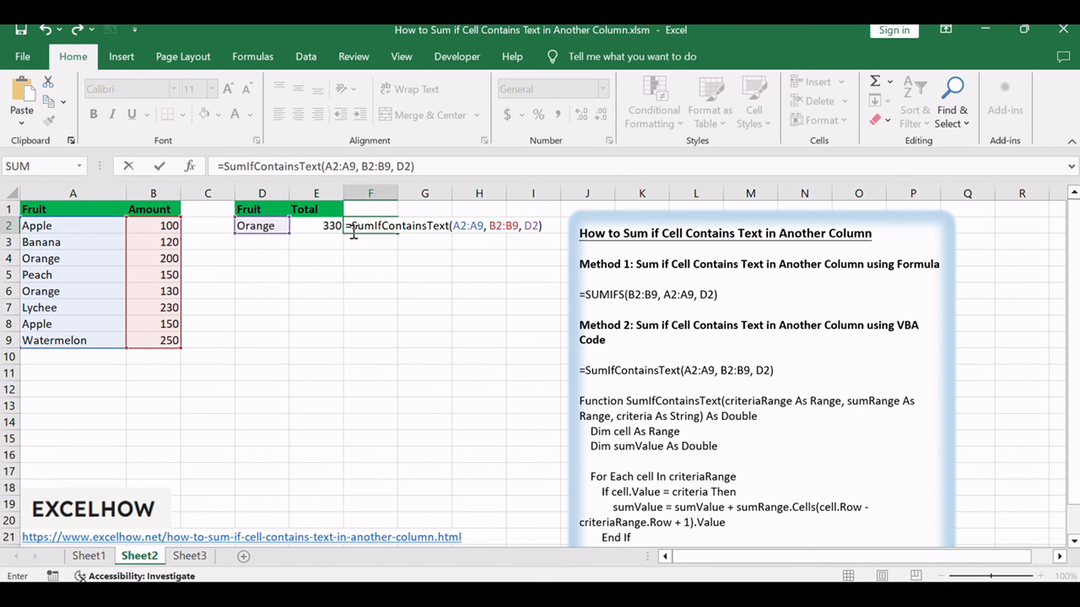
{"action": "mouse_move", "coordinate": [461, 225]}
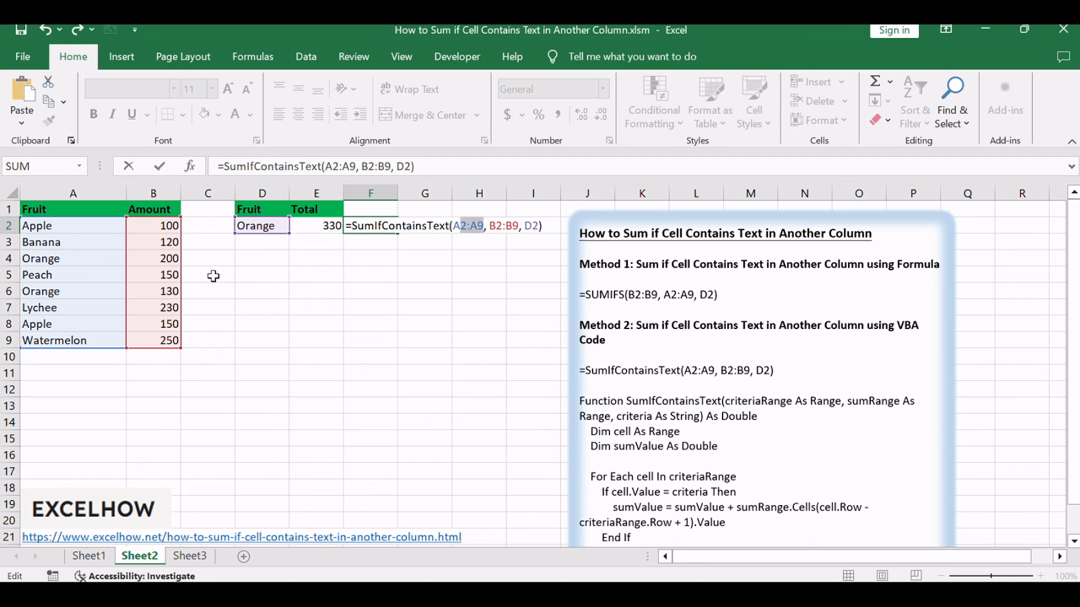
{"action": "mouse_move", "coordinate": [499, 239]}
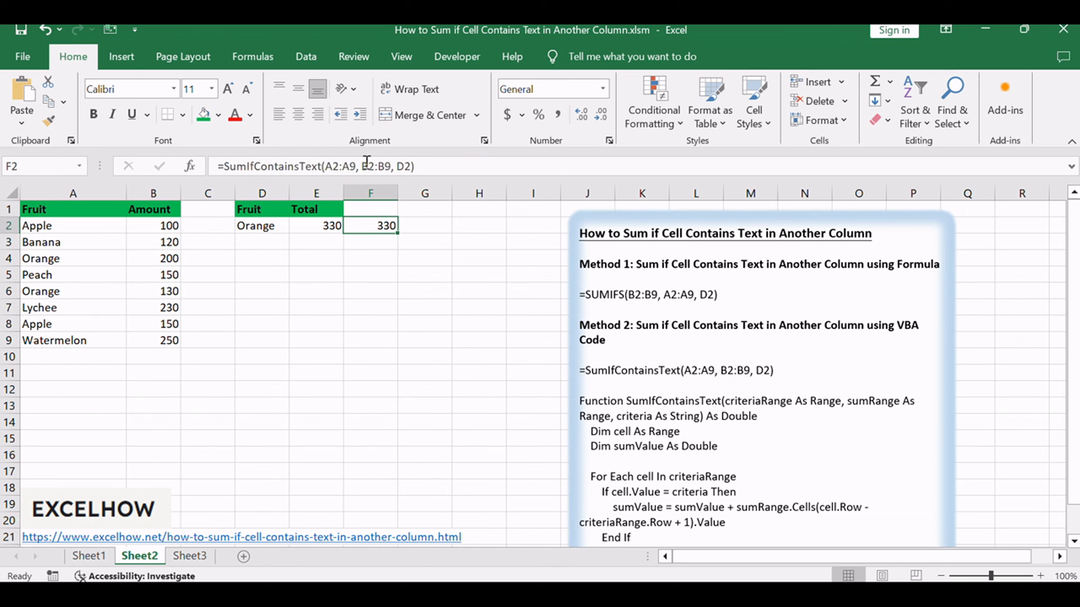
{"action": "mouse_move", "coordinate": [365, 165]}
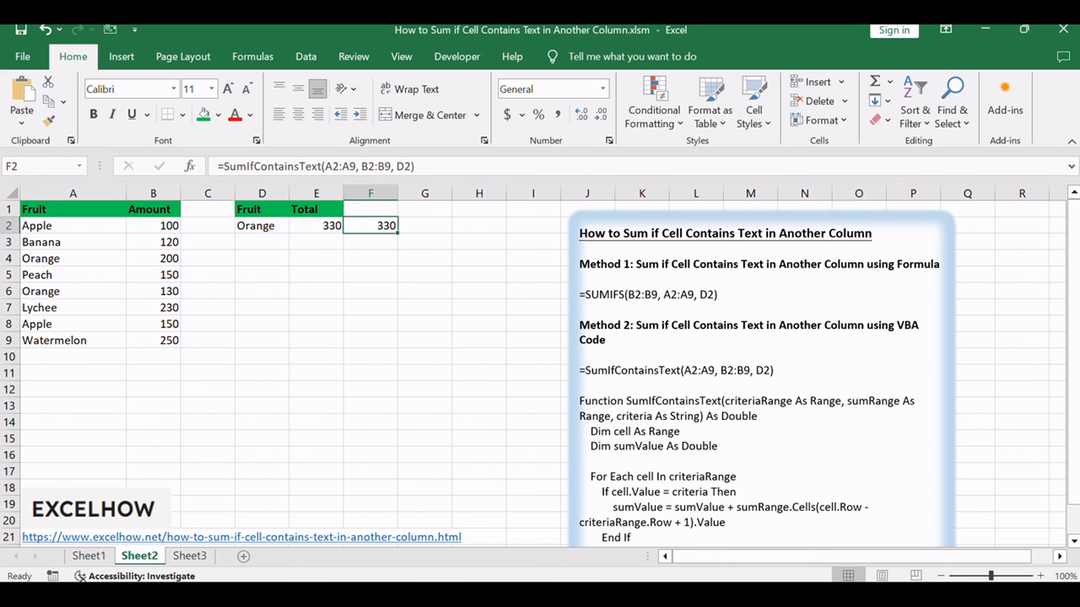